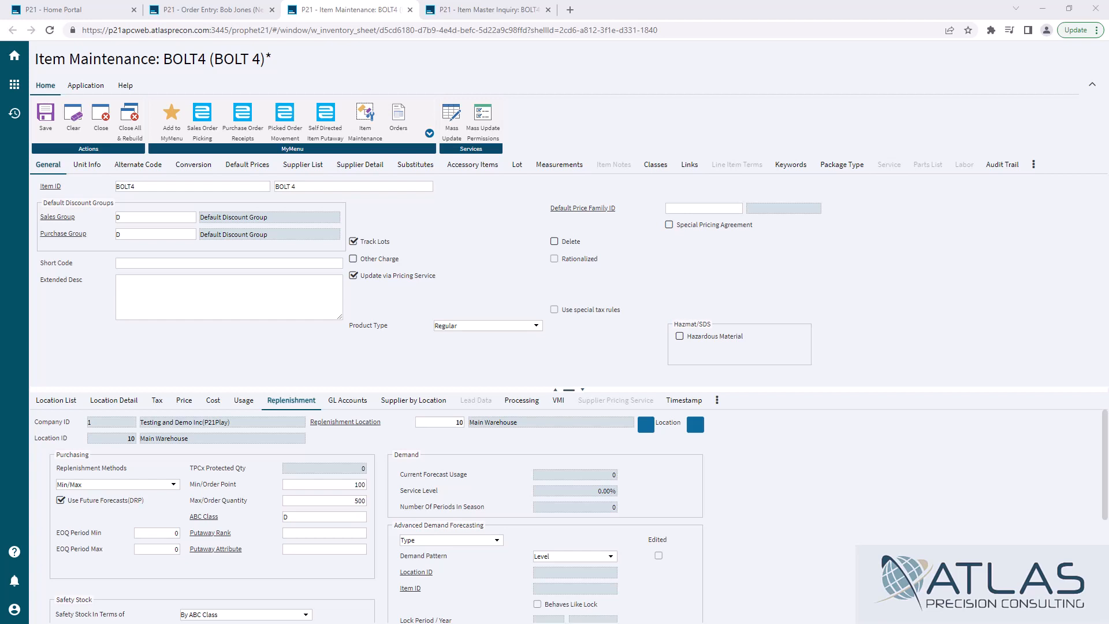
{"action": "mouse_move", "coordinate": [14, 200]}
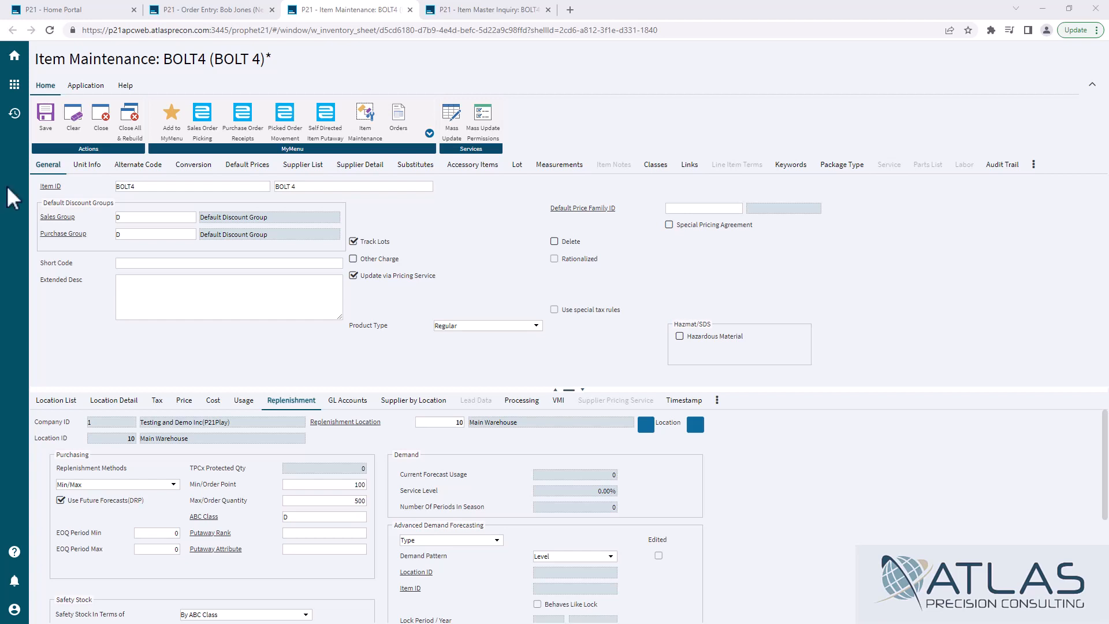
Step: Switch to the Item Master Inquiry for BOLT4
{"action": "left_click", "coordinate": [485, 9]}
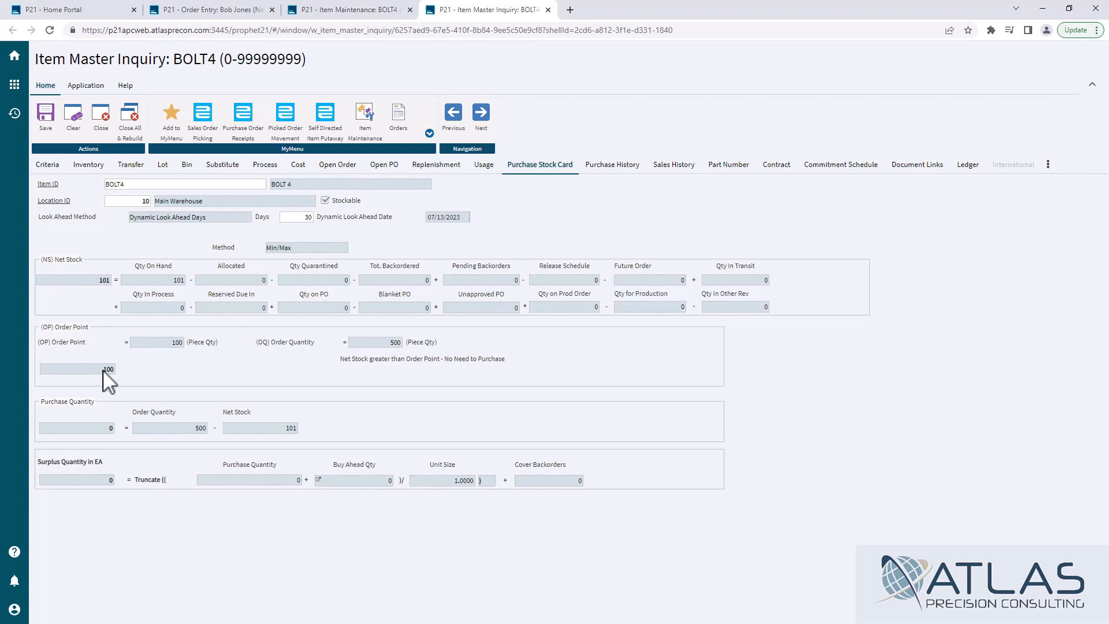
{"action": "mouse_move", "coordinate": [311, 371]}
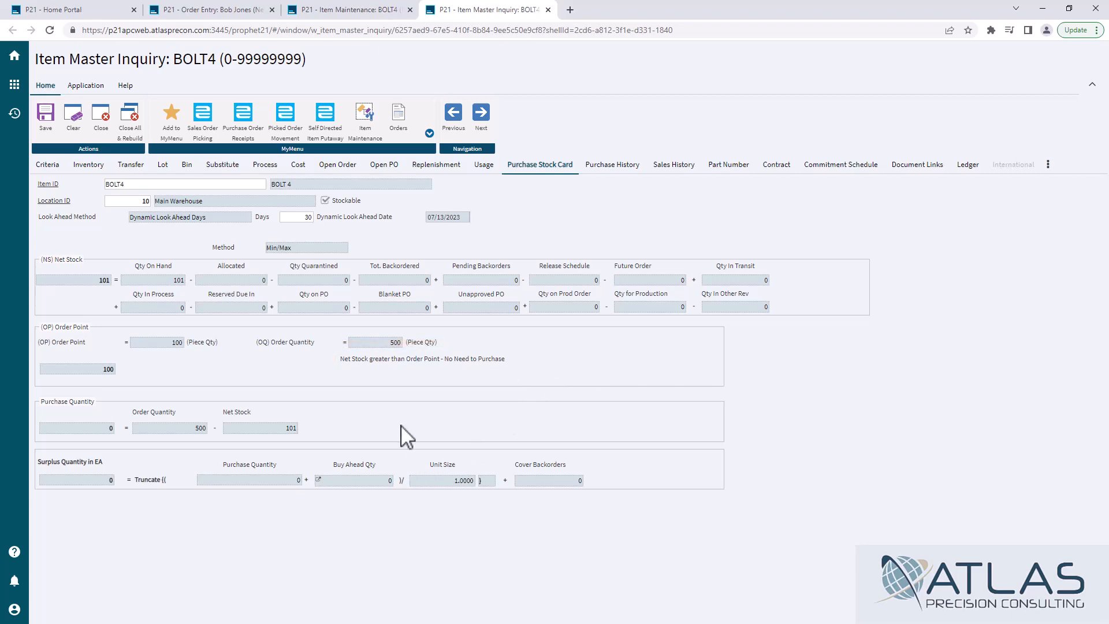
Step: Review BOLT4's purchase stock card (101 net, 100 order point), then go to Order Entry
{"action": "left_click", "coordinate": [208, 9]}
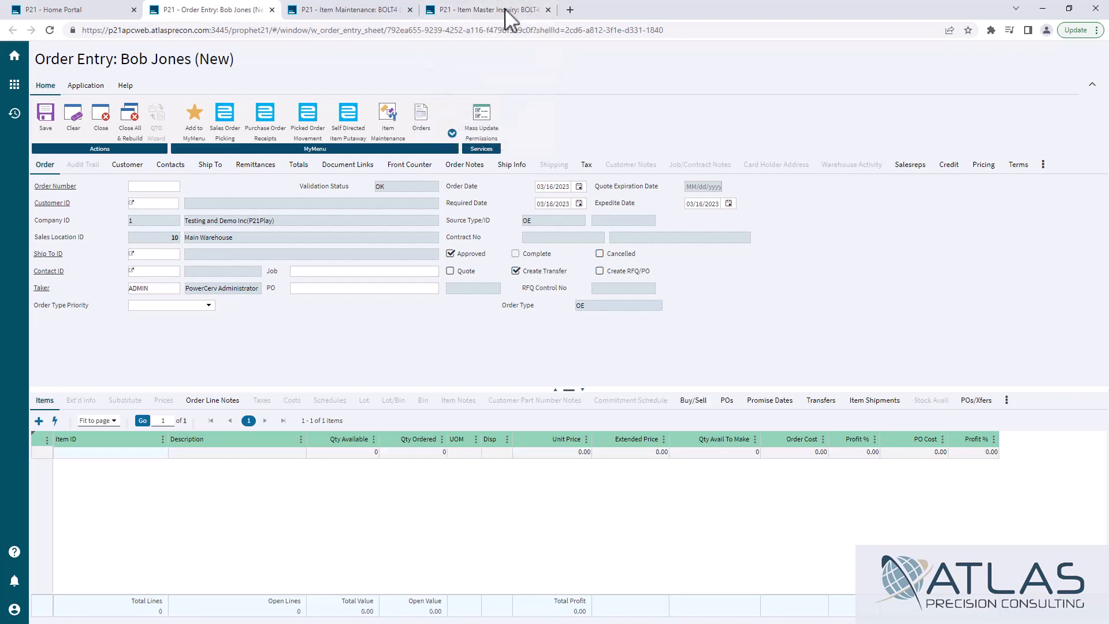
Step: Go back to BOLT4's Item Master Inquiry showing 101 net stock
{"action": "left_click", "coordinate": [485, 9]}
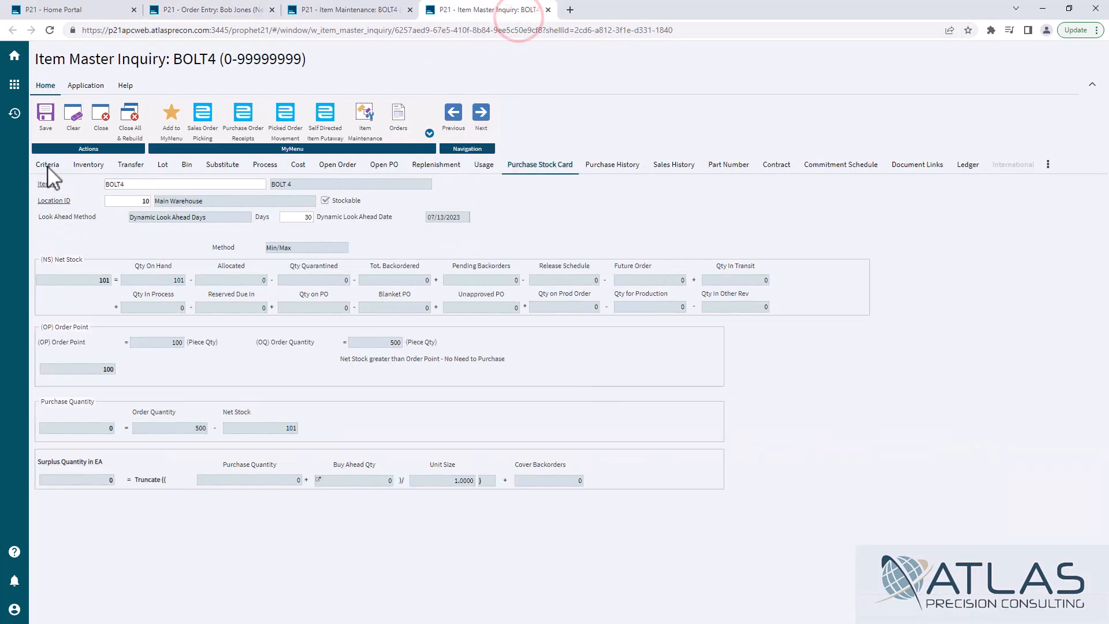
Step: Refresh BOLT4's inventory view: Main Warehouse 101 on hand, 10 allocated, 91 available
{"action": "left_click", "coordinate": [48, 164]}
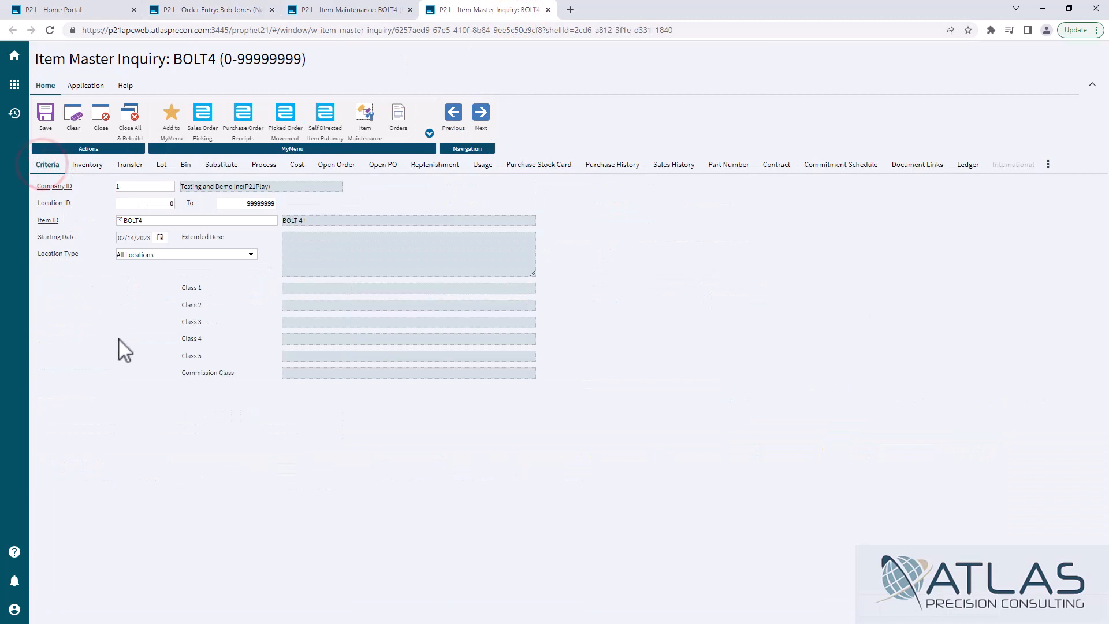
{"action": "right_click", "coordinate": [125, 349]}
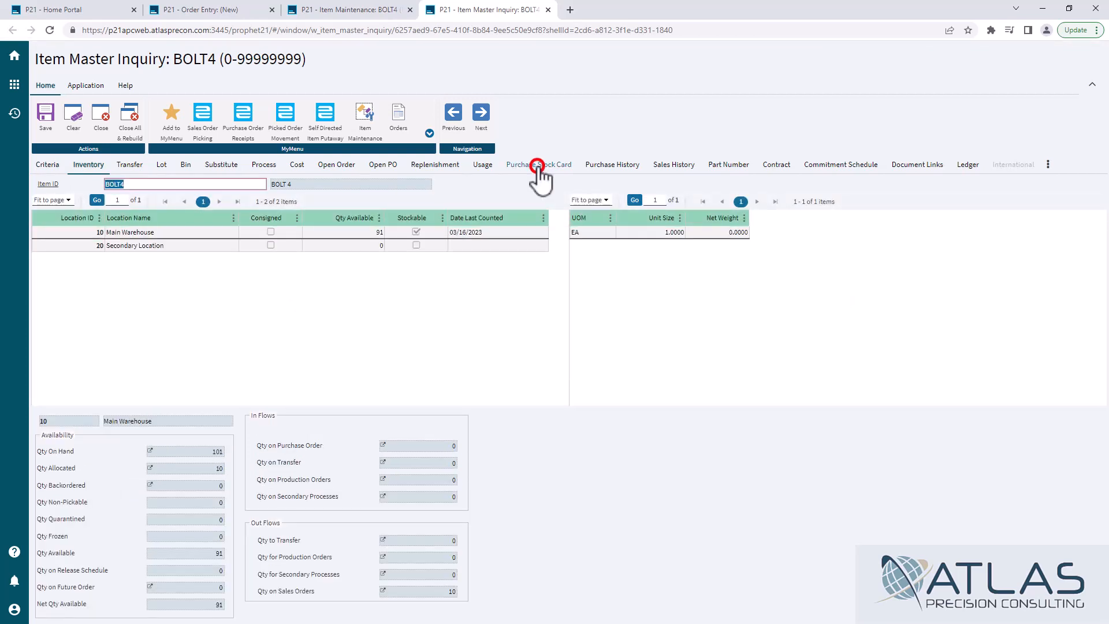
Step: View BOLT4's purchase stock card: net stock 91 below 100 order point, purchase 409
{"action": "left_click", "coordinate": [539, 164]}
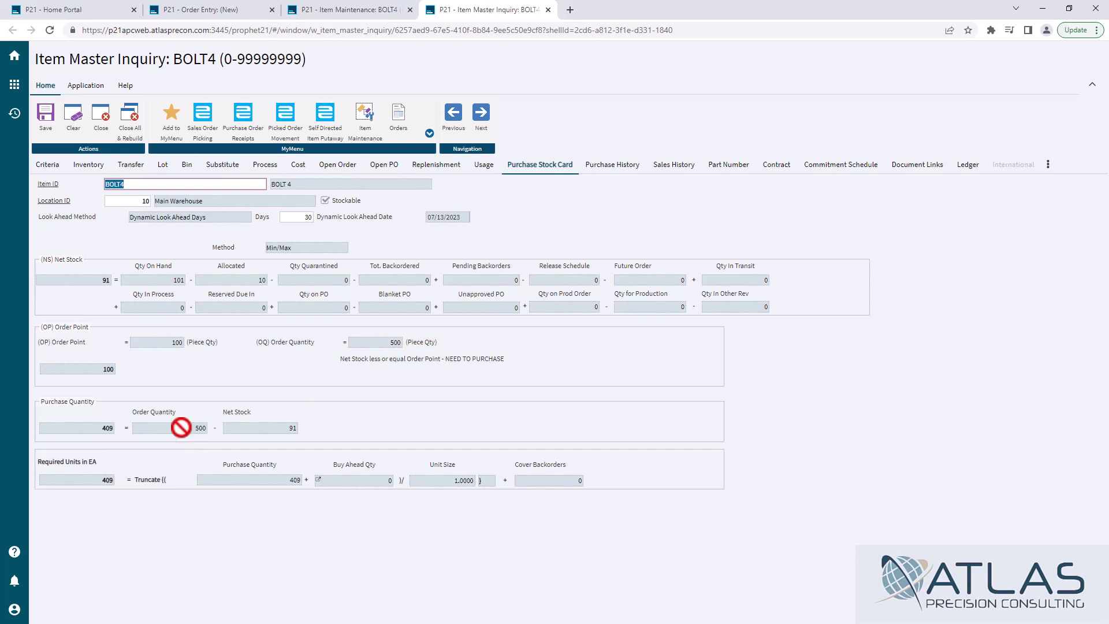
{"action": "mouse_move", "coordinate": [277, 430]}
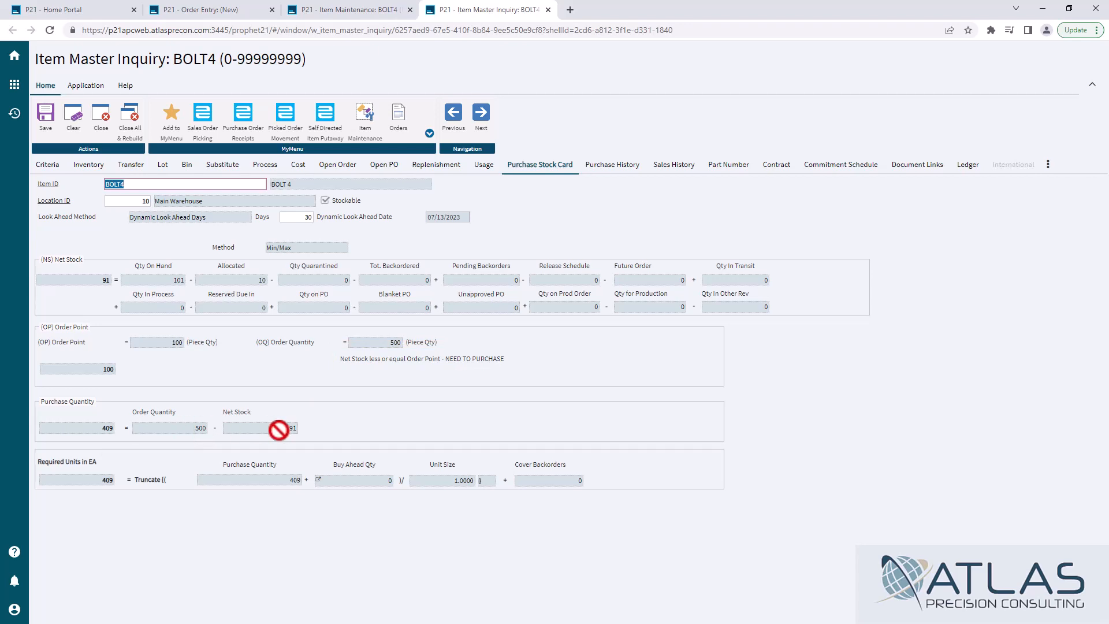